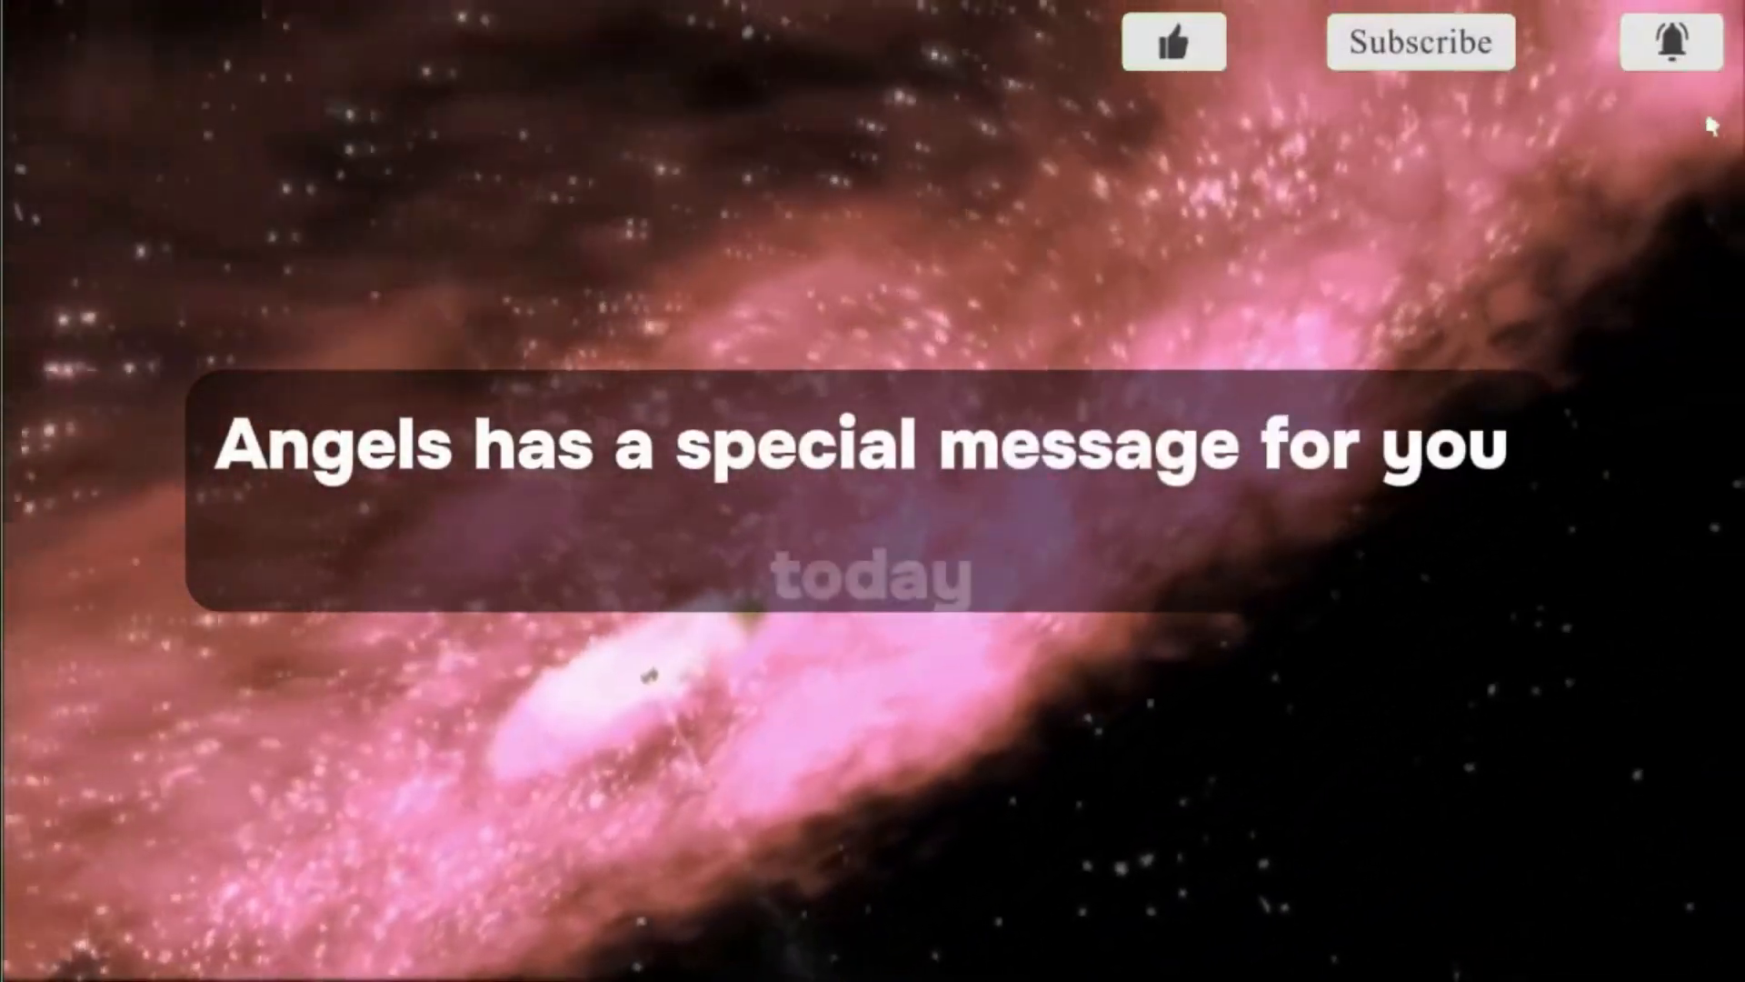
pyautogui.click(1419, 43)
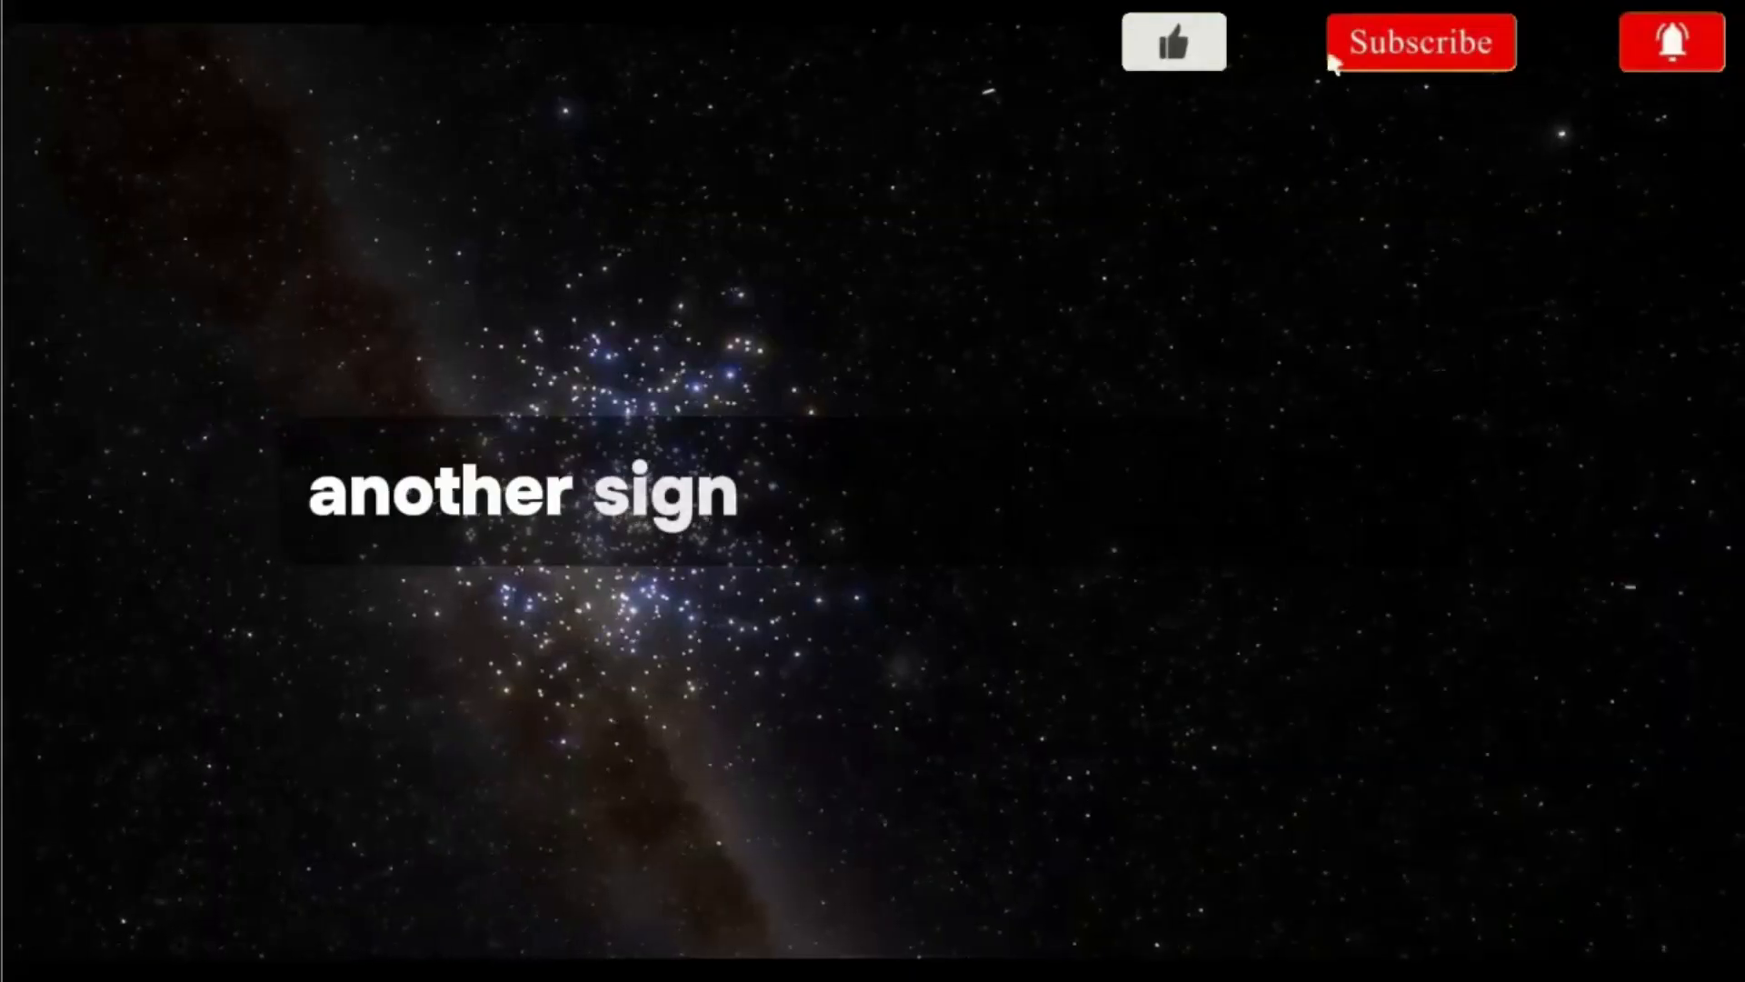
pyautogui.click(1175, 41)
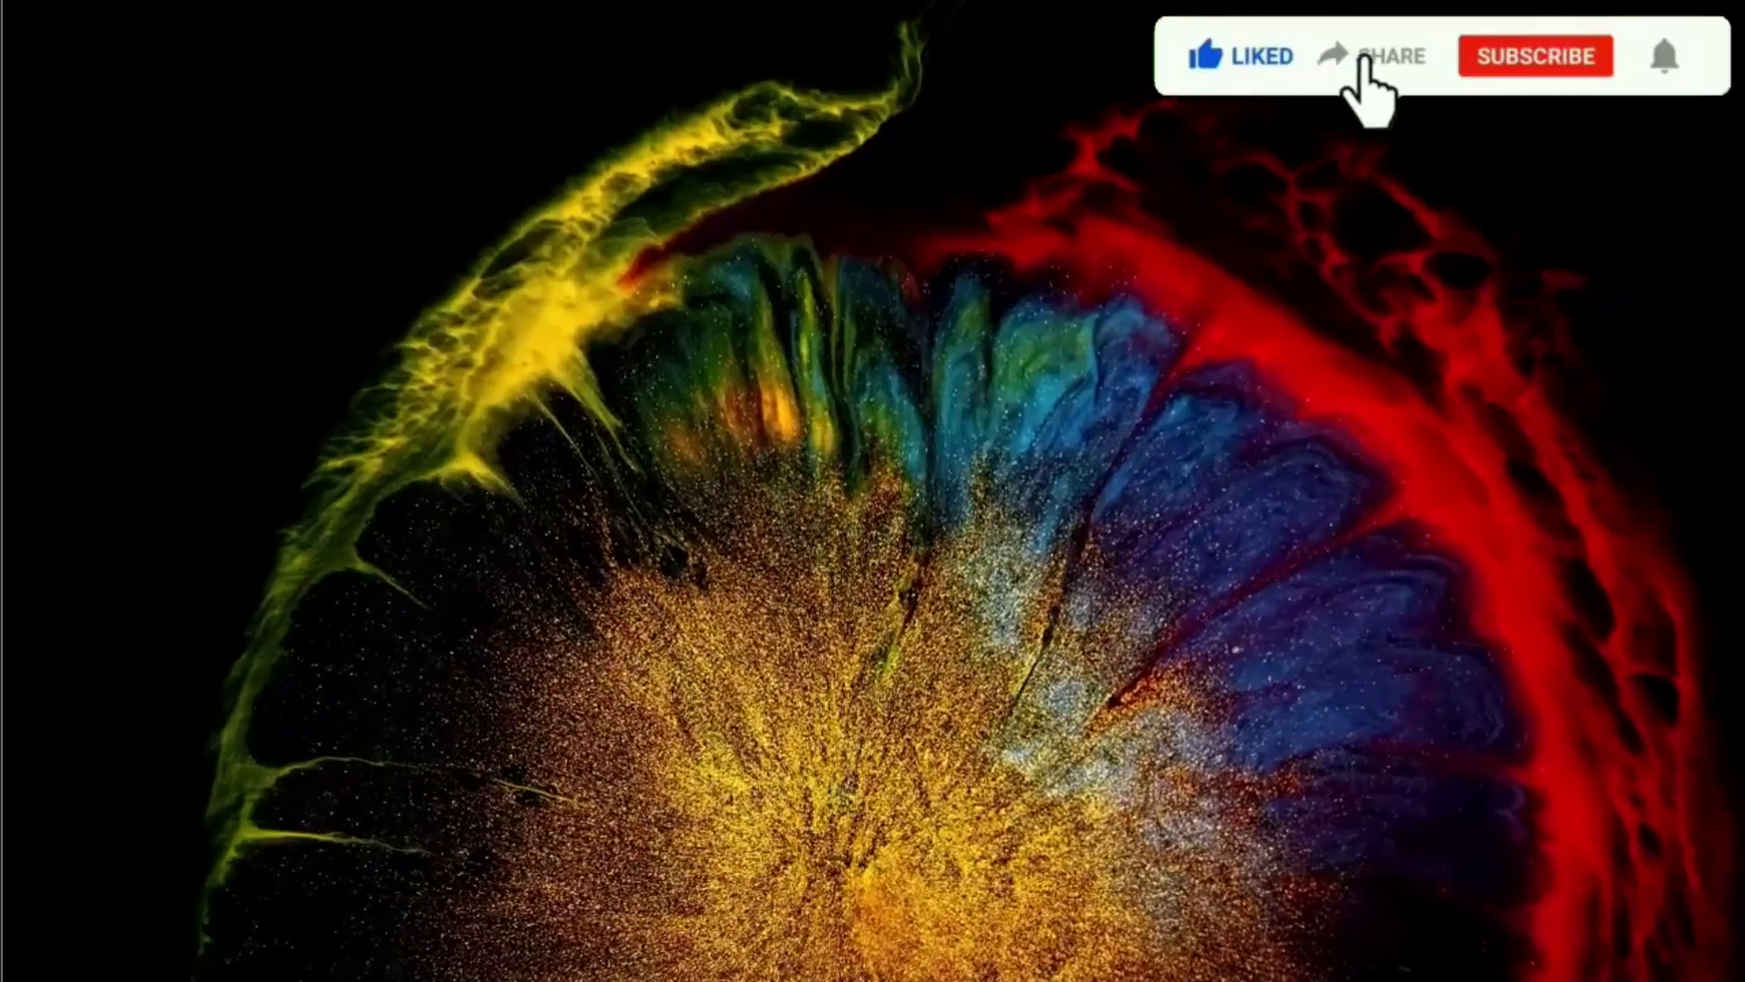
pyautogui.click(1537, 56)
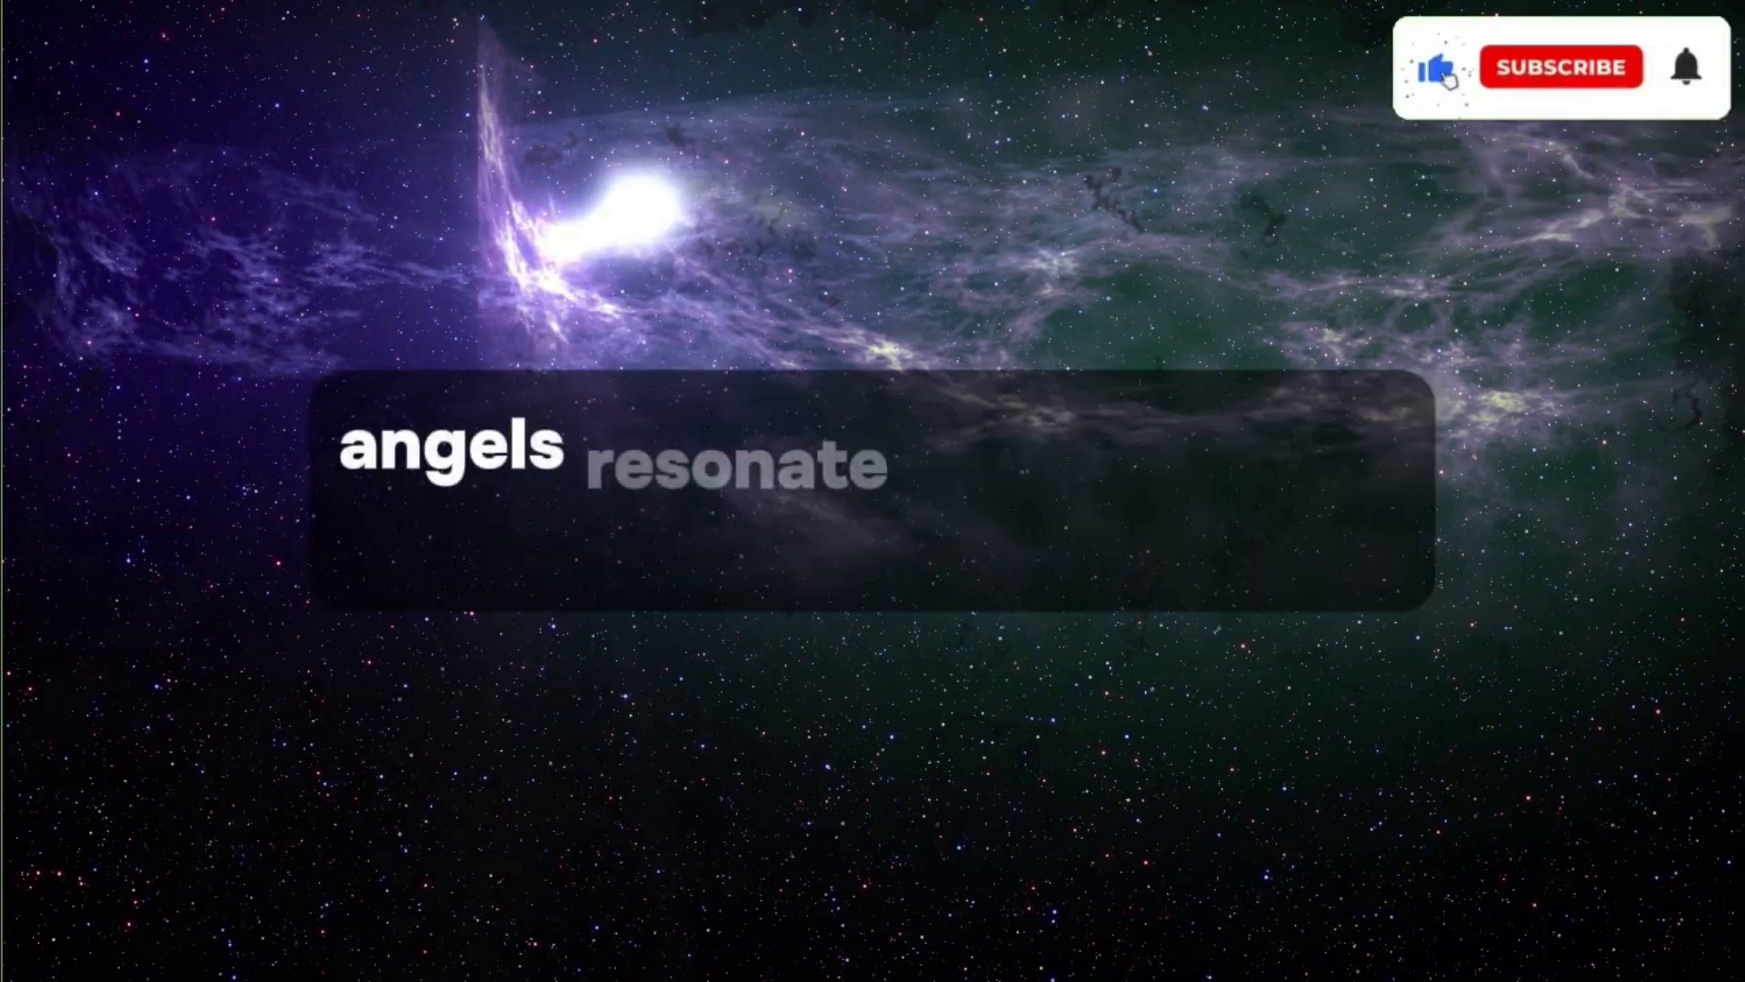
pyautogui.click(1687, 66)
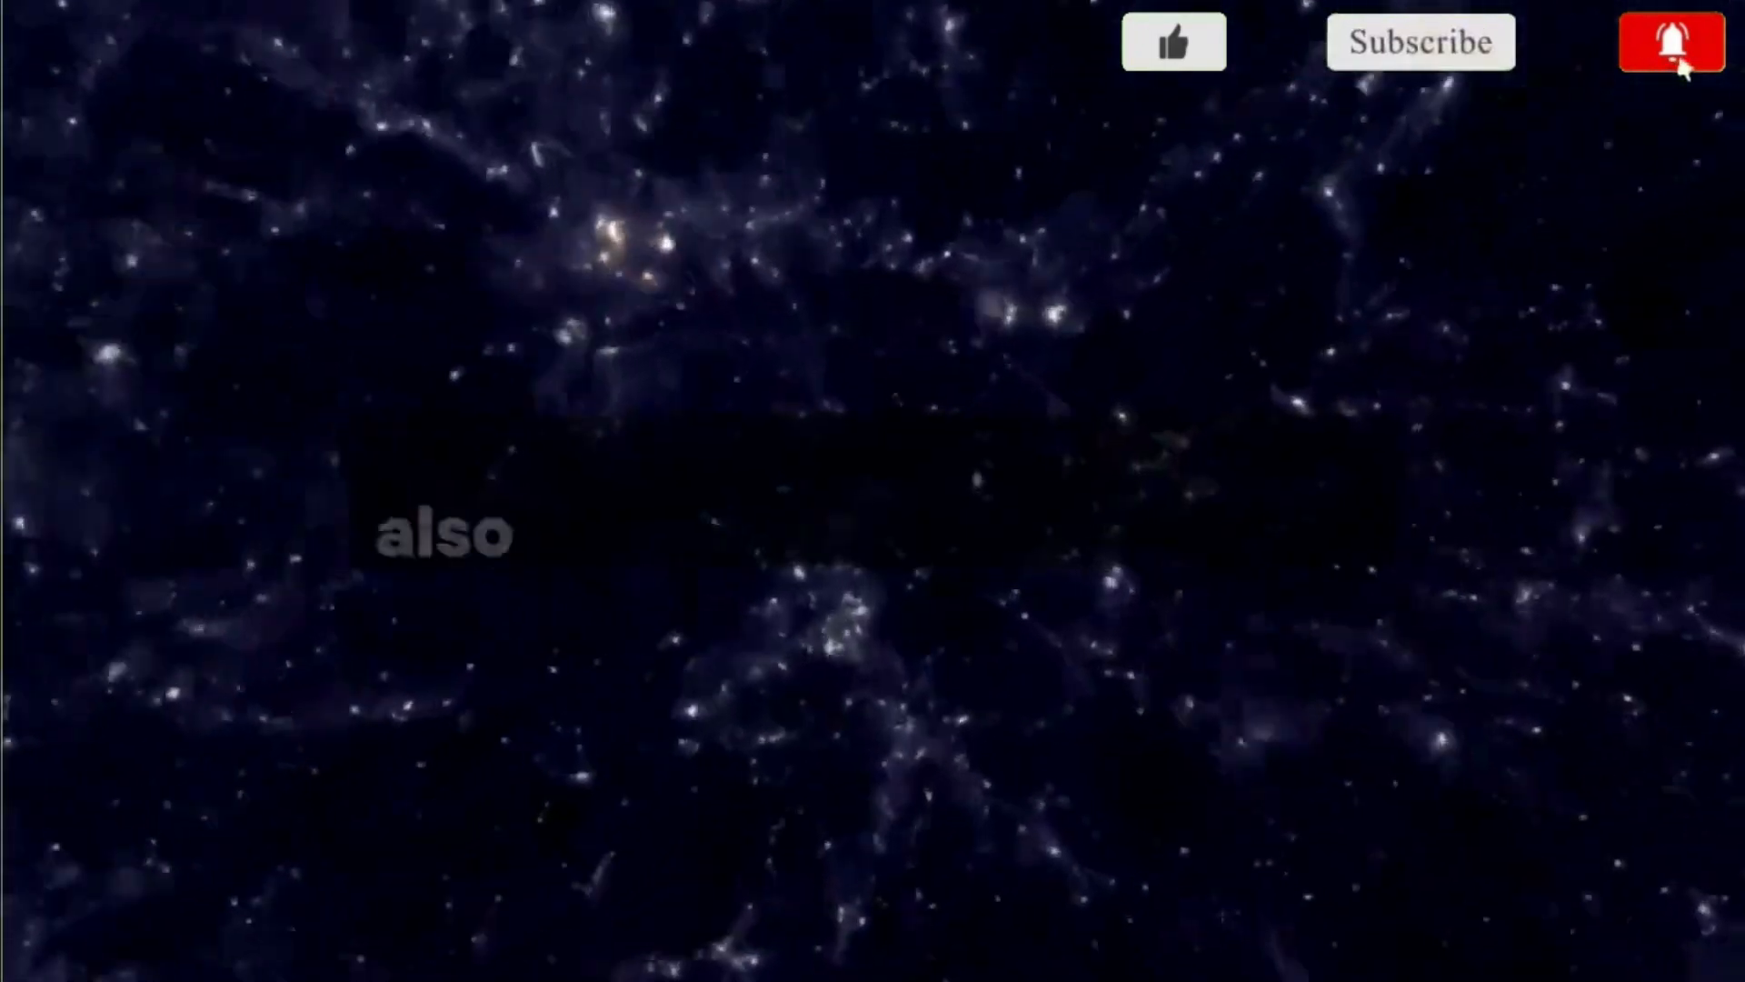